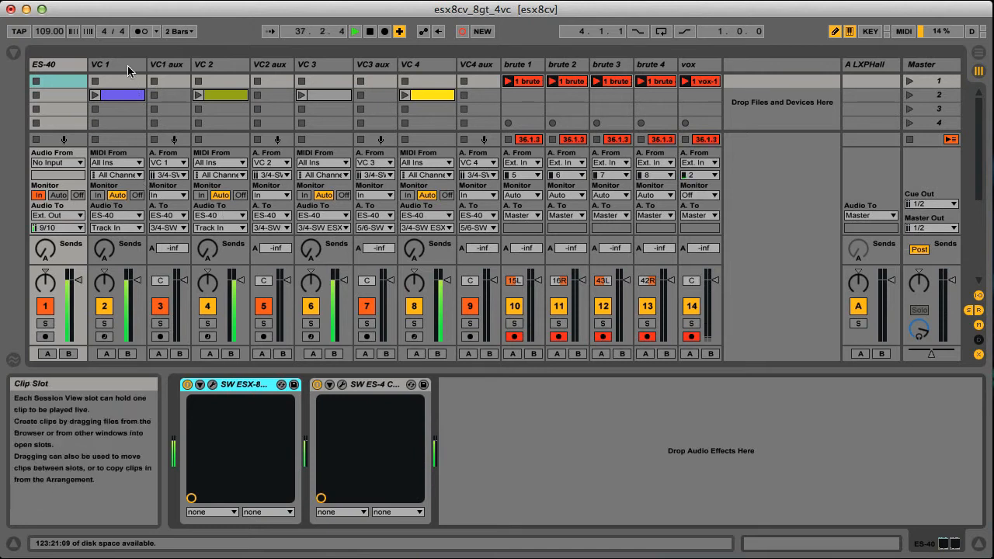
# Select the VC 1 track so its SW Voice Controller device chain is displayed.
pyautogui.click(428, 65)
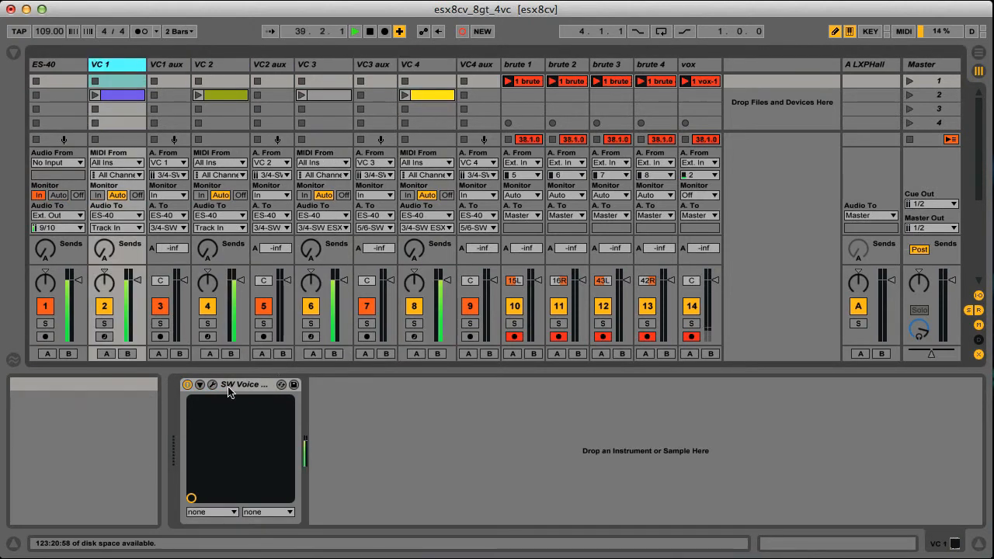
pyautogui.moveTo(211, 385)
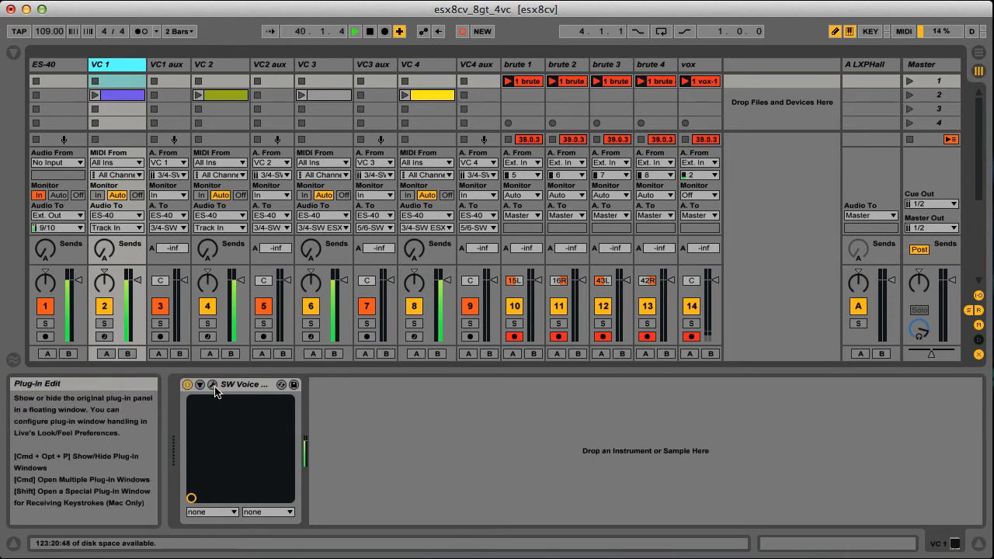
# In the VC 1 voice controller's Prefs, create an ESX-8CV calibration.
pyautogui.click(211, 385)
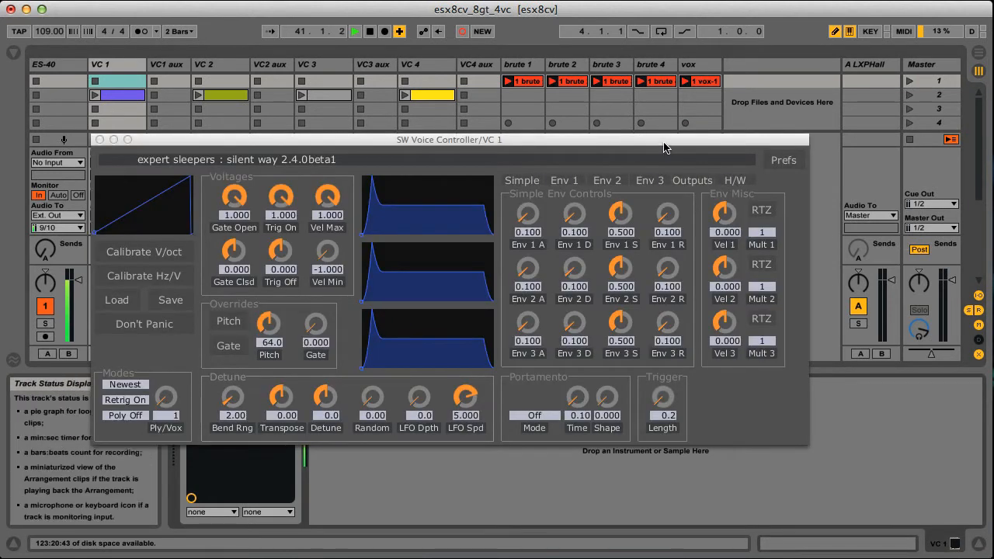
pyautogui.moveTo(665, 140); pyautogui.dragTo(728, 112)
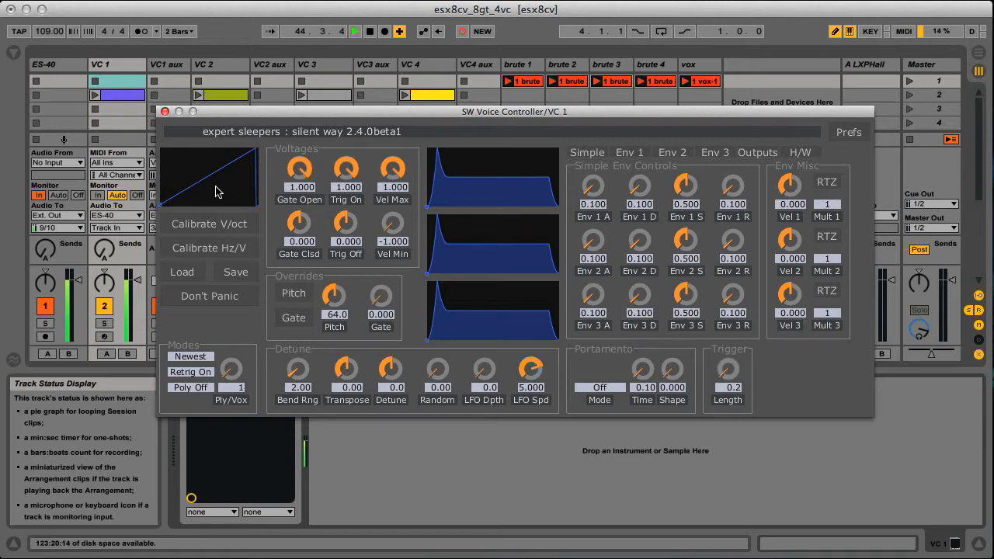
pyautogui.click(800, 152)
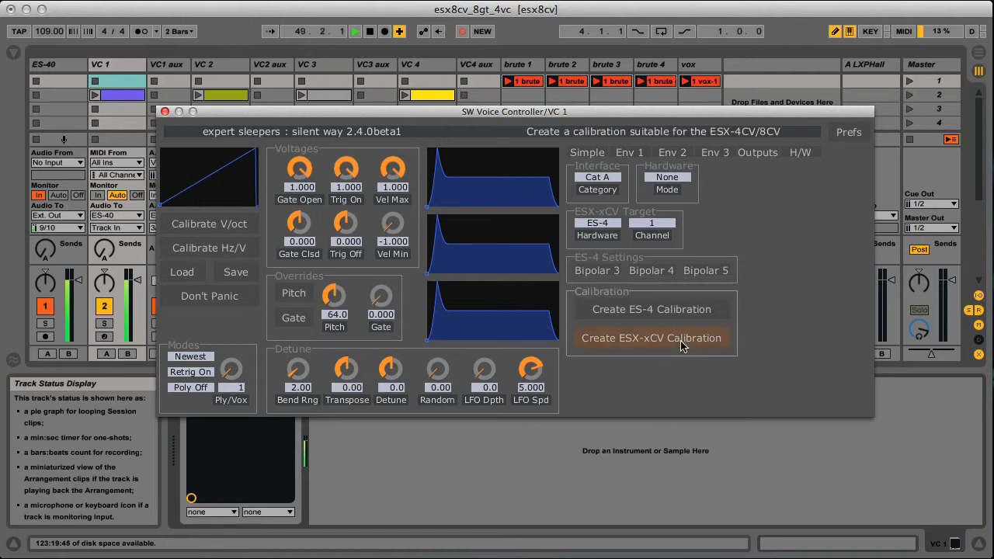
pyautogui.click(651, 339)
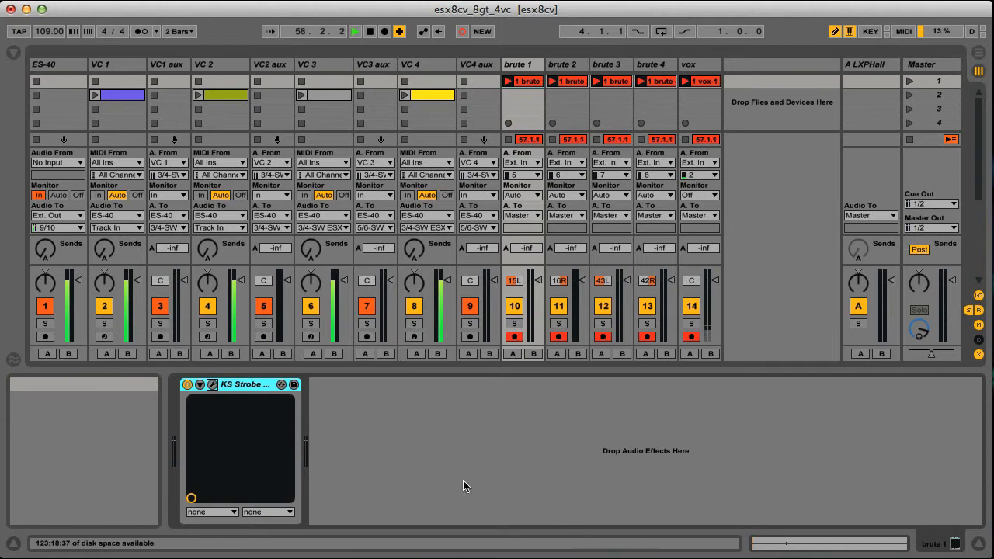
pyautogui.moveTo(432, 72)
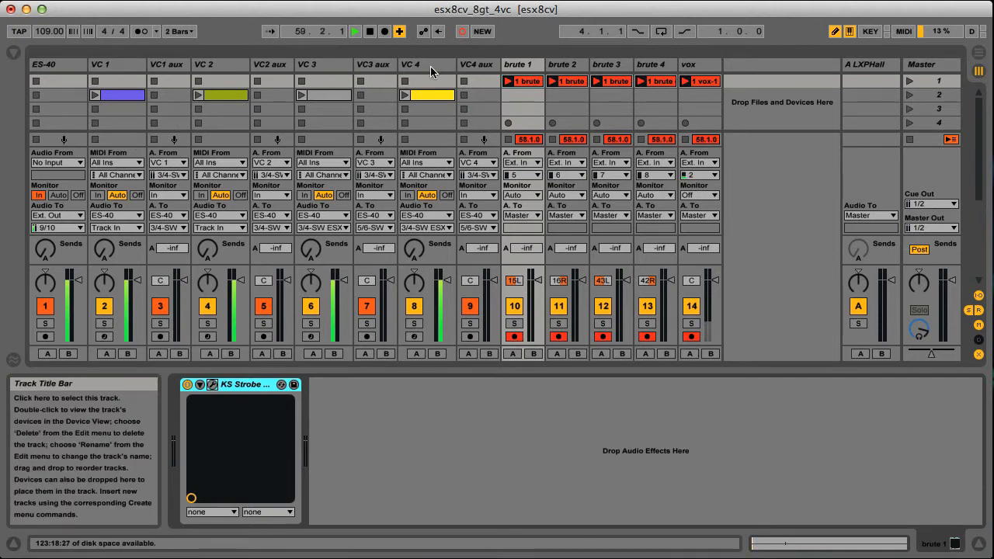
# Select the ES-40 track and bring up its SW ESX-8CV output device editor.
pyautogui.click(44, 64)
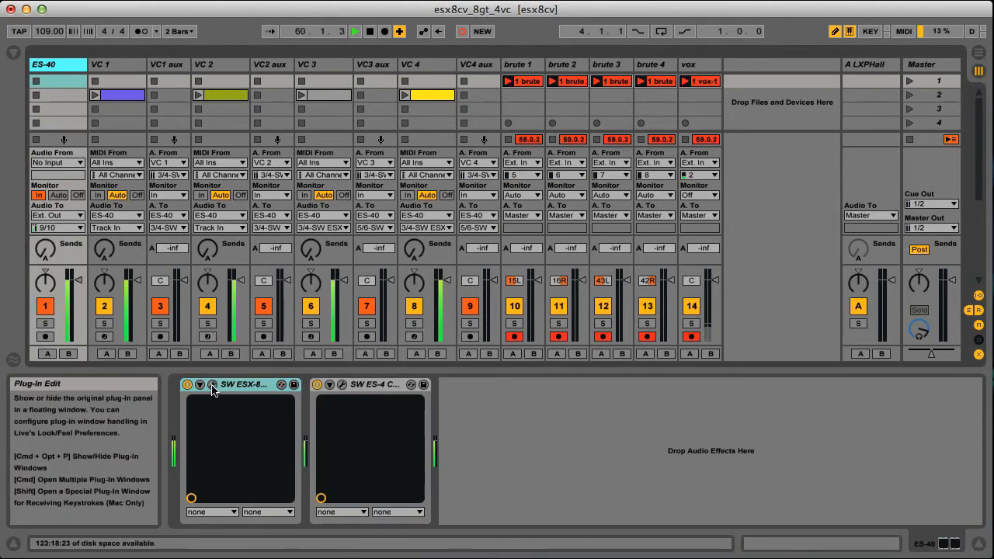
pyautogui.click(211, 385)
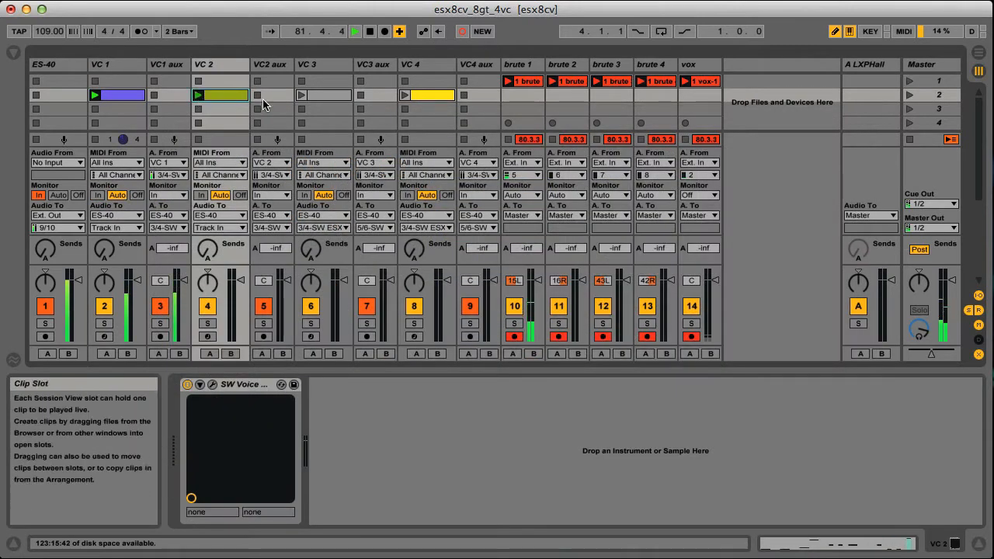
# Launch the clip on the next VC voice track so another modular voice plays.
pyautogui.click(302, 95)
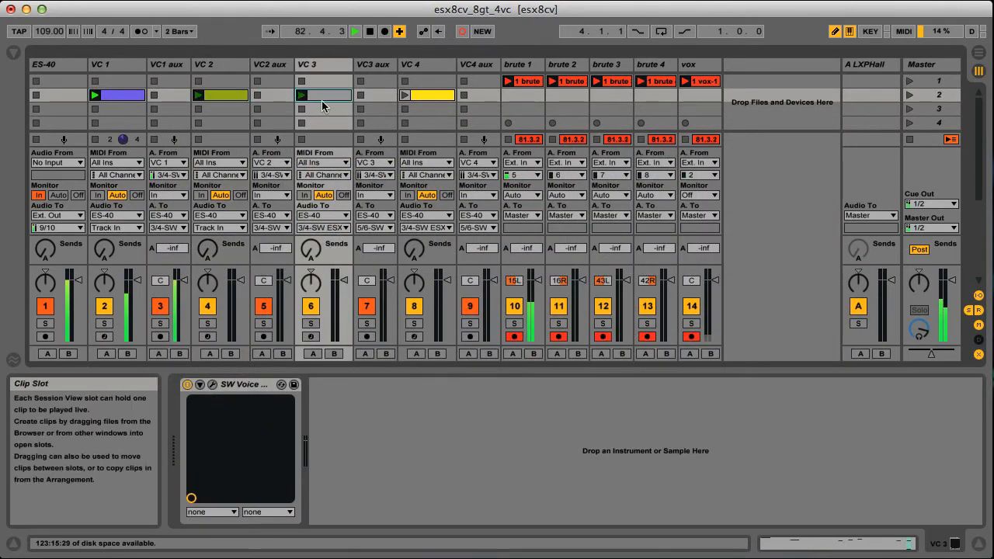